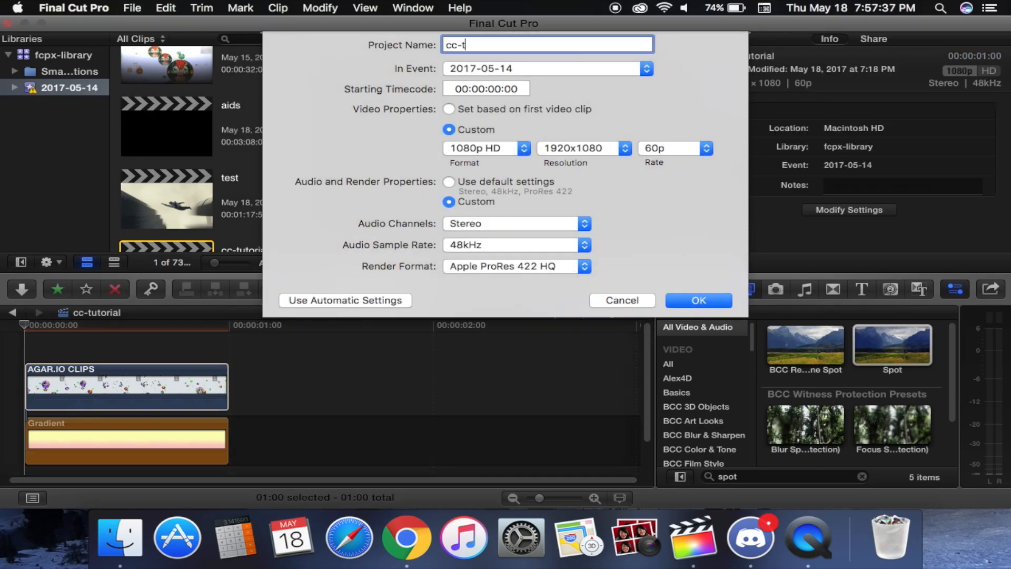
Create a new 1080p HD 60p project, renaming it after the name-already-exists warning
{"action": "left_click", "coordinate": [698, 300]}
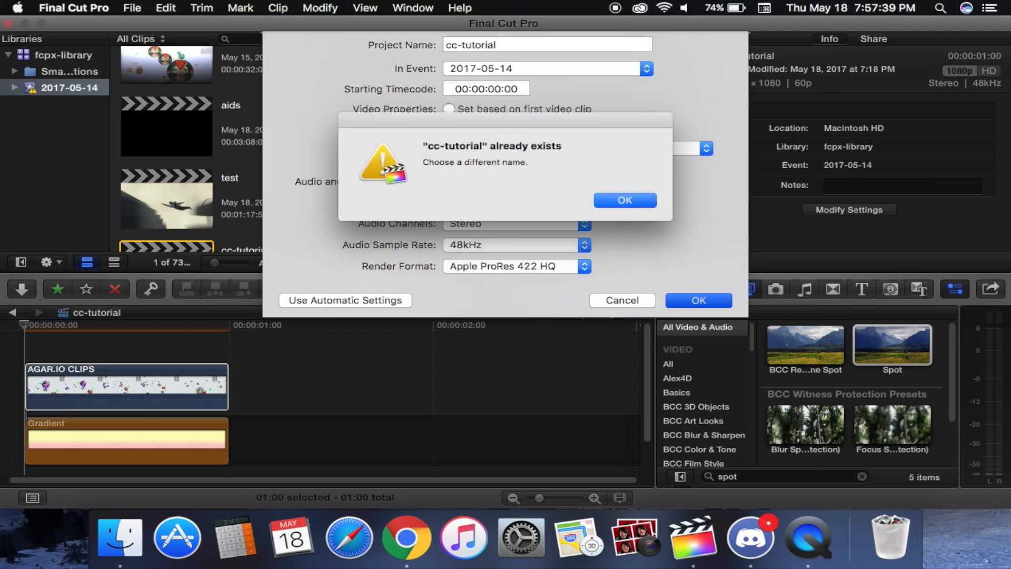
{"action": "left_click", "coordinate": [623, 200]}
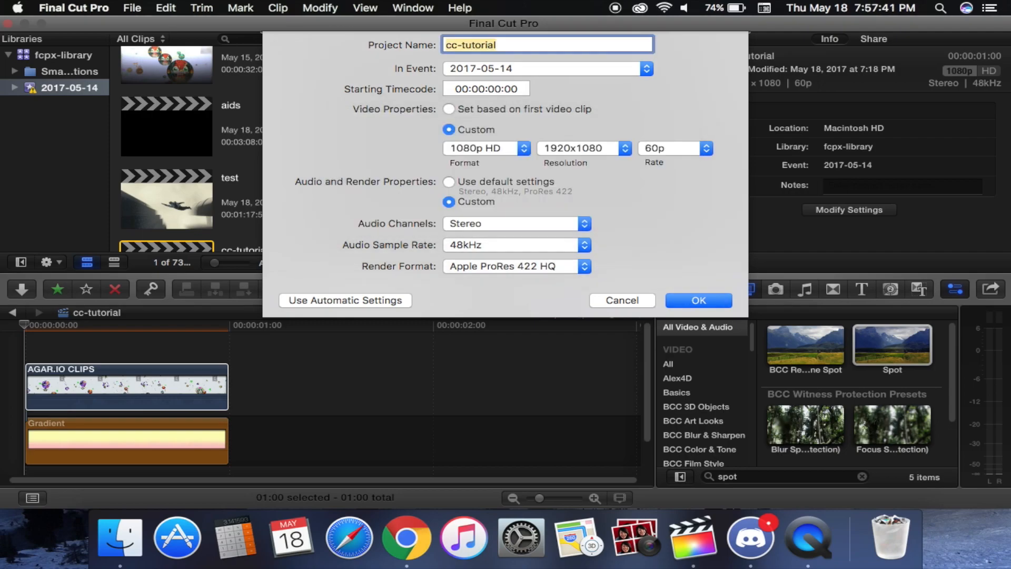
{"action": "left_click", "coordinate": [698, 300]}
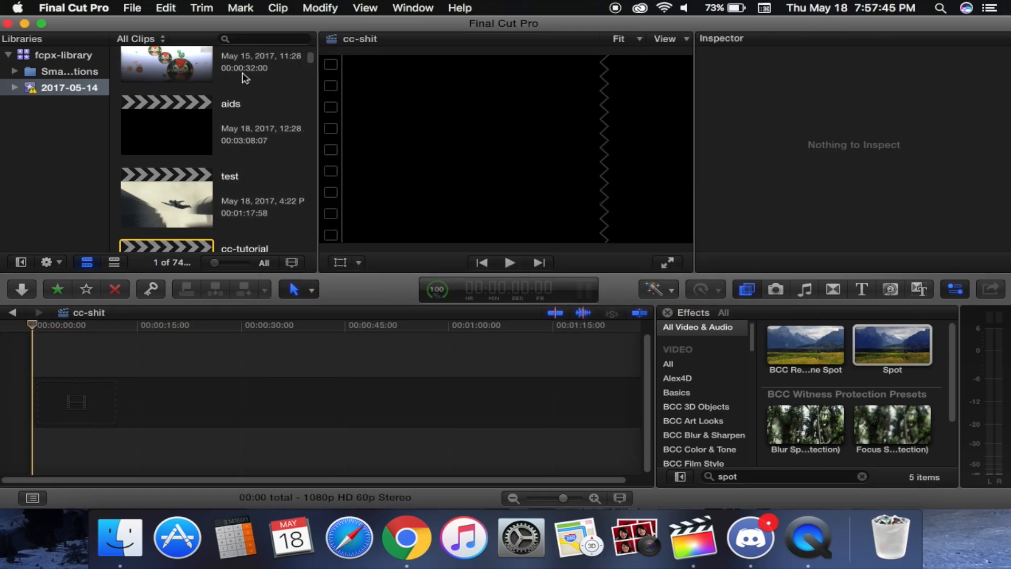
Search for clips, add AGAR.IO CLIPS to the timeline, and view its audio settings
{"action": "type", "text": "clips"}
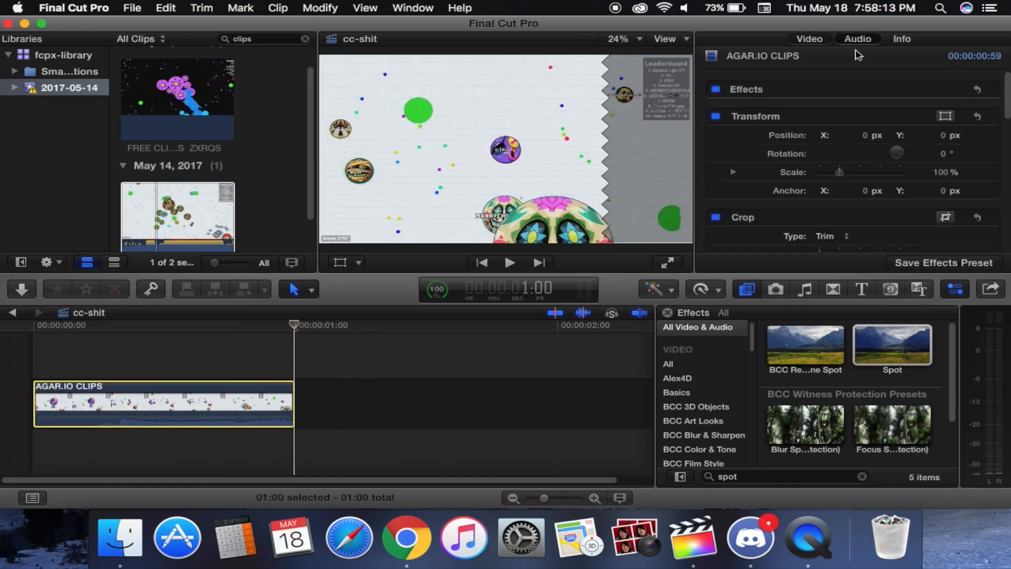
{"action": "left_click", "coordinate": [858, 39]}
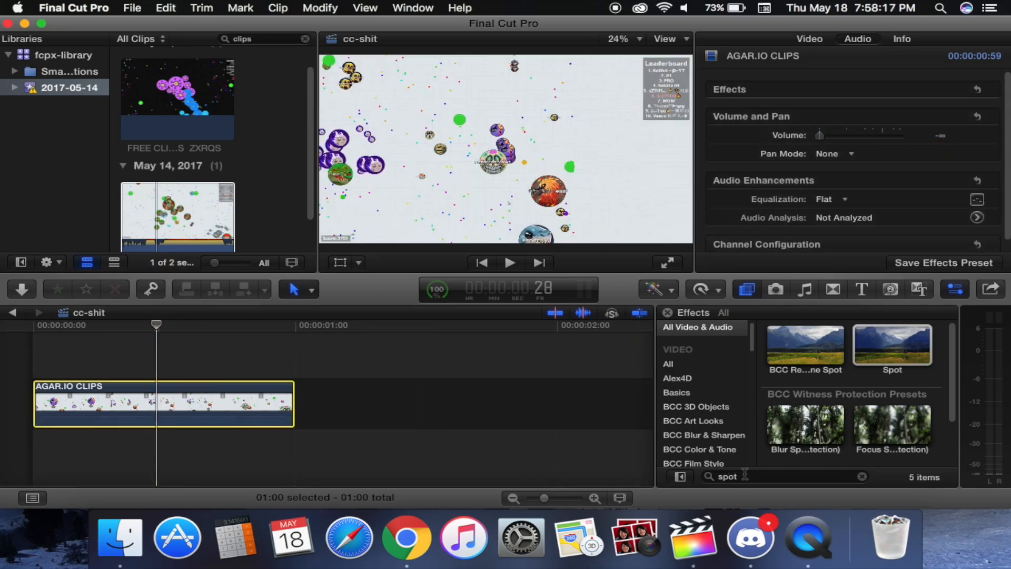
Apply Colorize, raise Remap Black red and green to 1.0, and push Remap White toward pink
{"action": "type", "text": "colorize"}
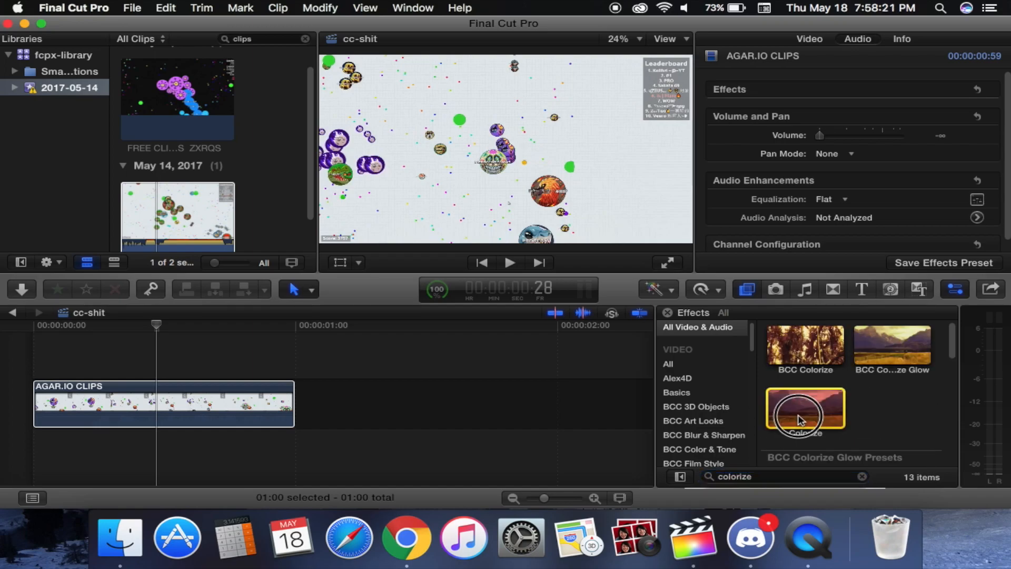
{"action": "double_click", "coordinate": [805, 408]}
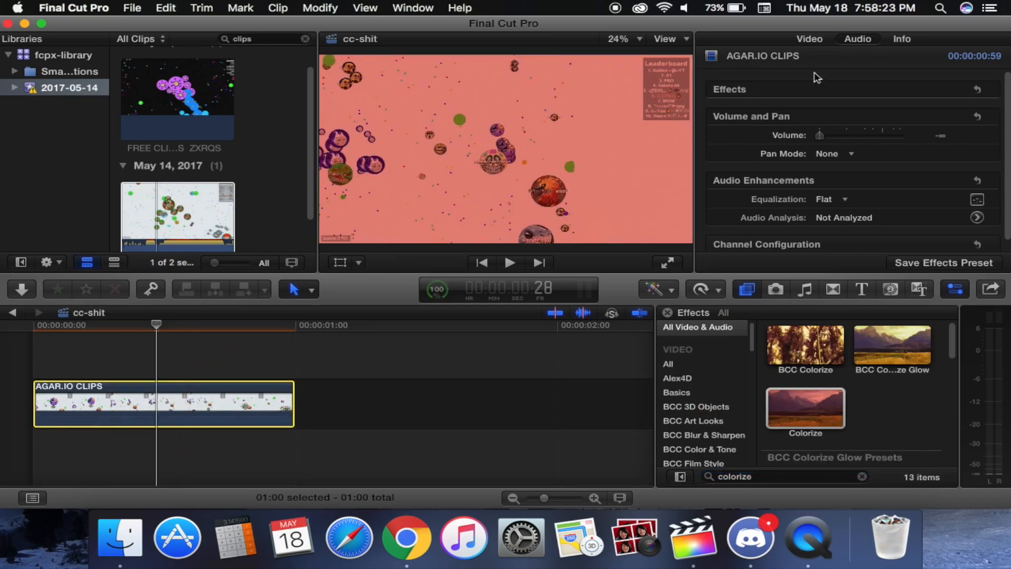
{"action": "left_click", "coordinate": [809, 39]}
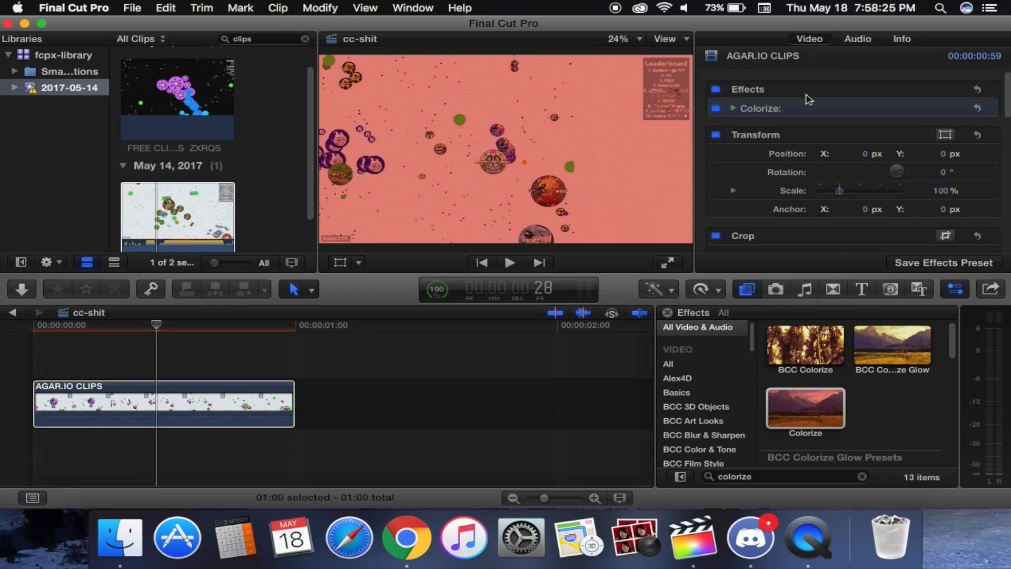
{"action": "left_click", "coordinate": [732, 107]}
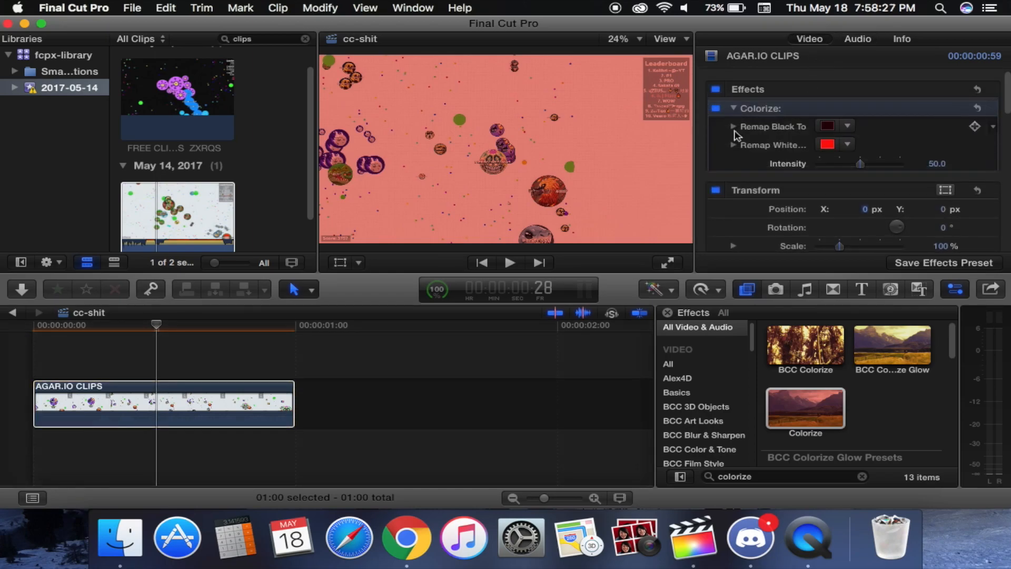
{"action": "left_click", "coordinate": [733, 126]}
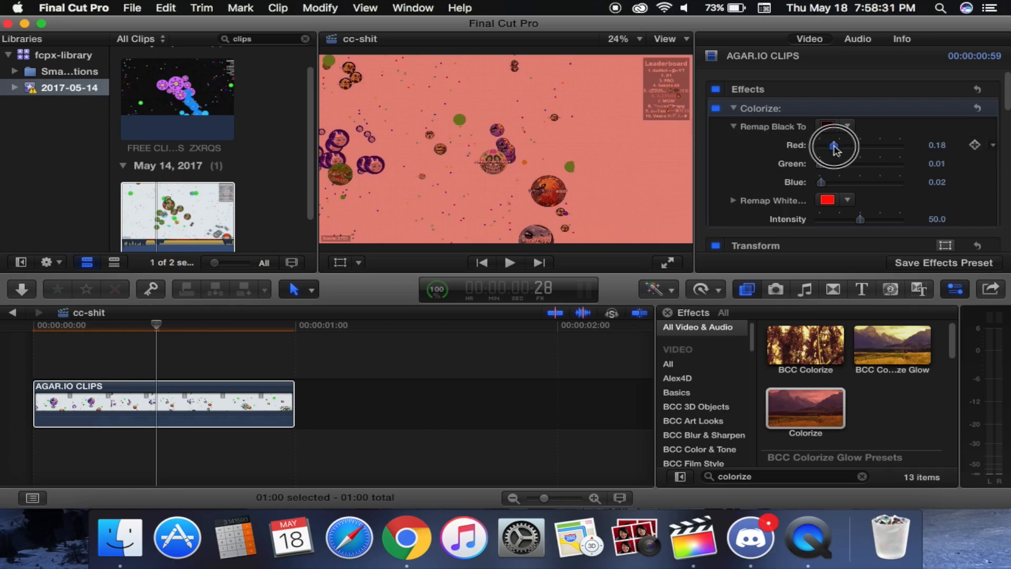
{"action": "left_click_drag", "start_coordinate": [834, 147], "coordinate": [898, 146]}
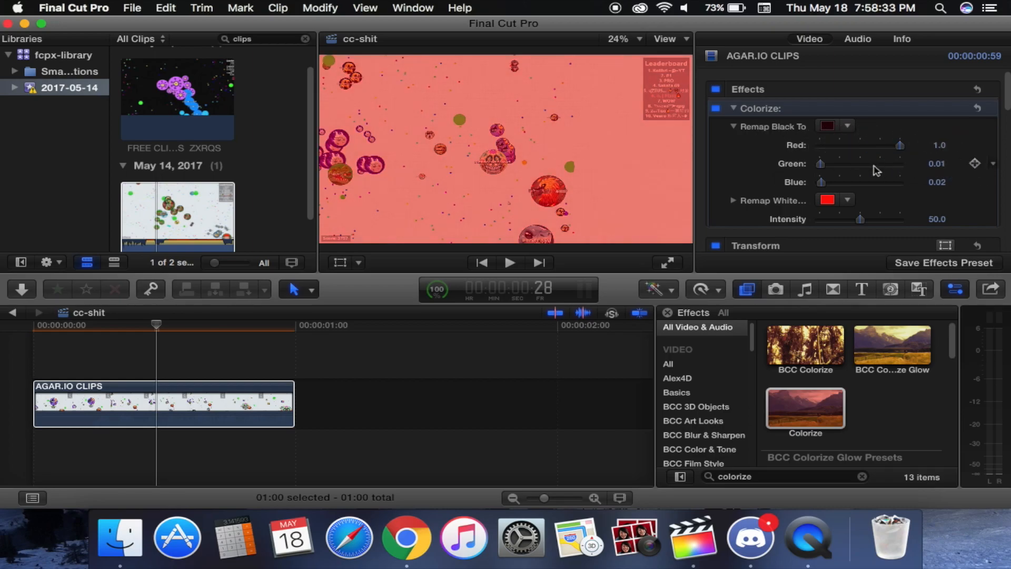
{"action": "left_click_drag", "start_coordinate": [820, 163], "coordinate": [899, 163]}
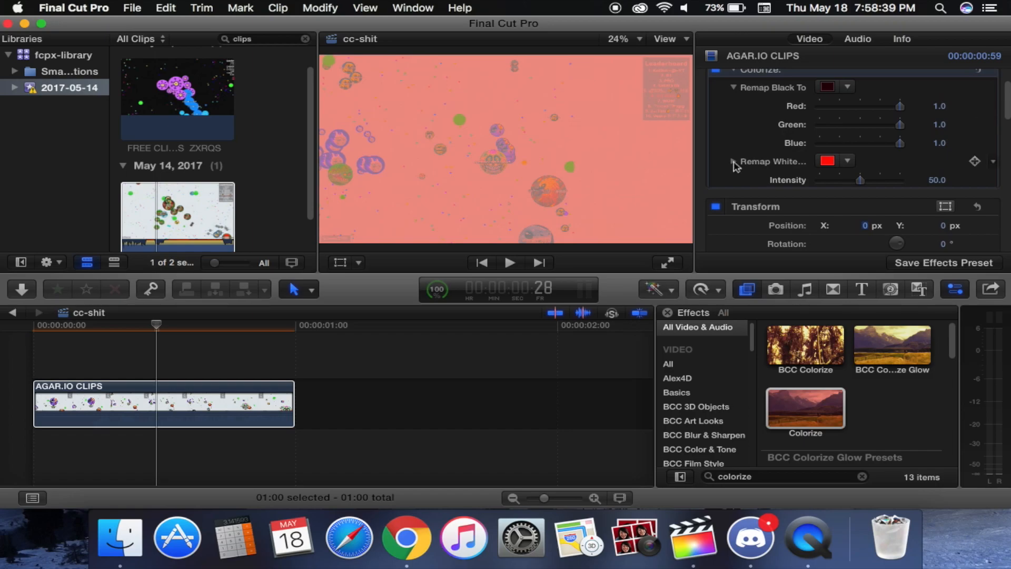
{"action": "left_click", "coordinate": [733, 160]}
{"action": "type", "text": "0.01"}
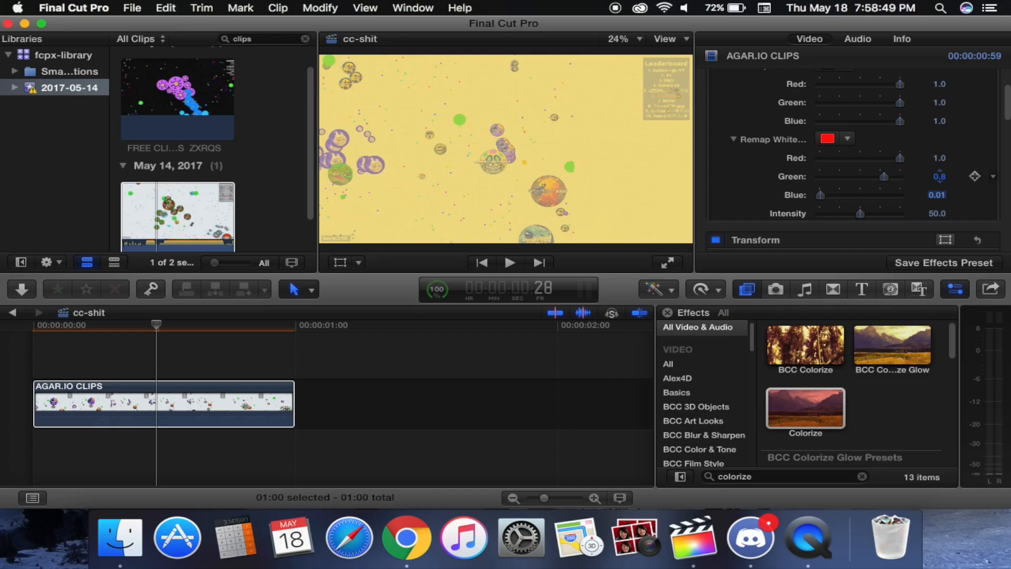
{"action": "left_click_drag", "start_coordinate": [838, 195], "coordinate": [883, 195]}
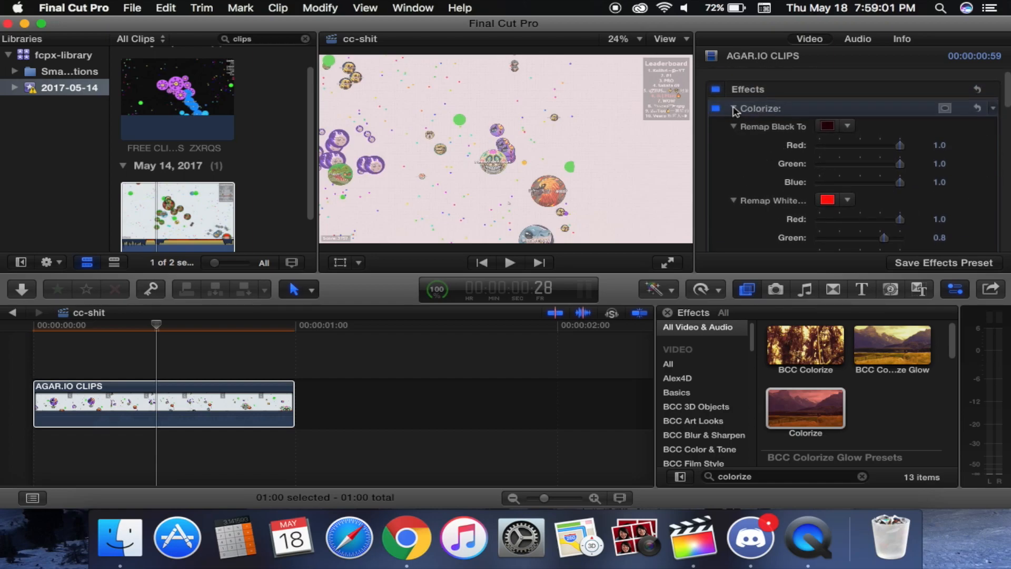
Apply Spot effects and max their amount and settings, including radius 2000
{"action": "left_click", "coordinate": [732, 108]}
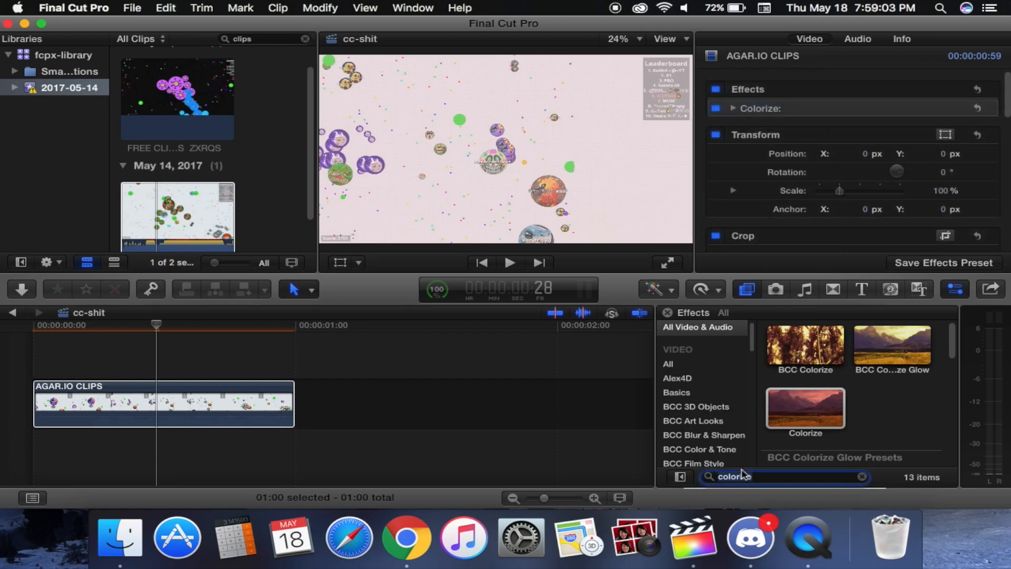
{"action": "type", "text": "spot"}
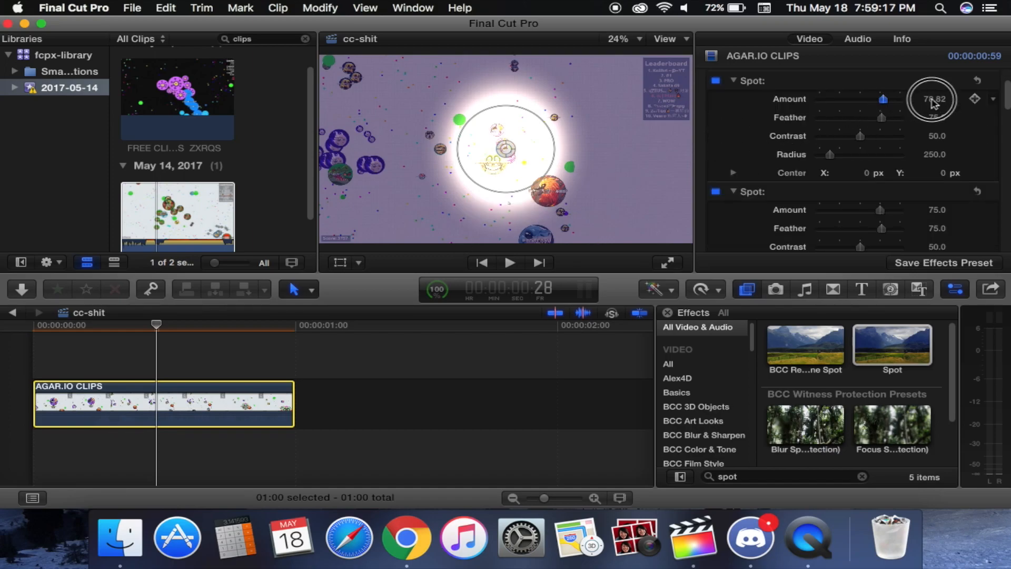
{"action": "left_click_drag", "start_coordinate": [882, 99], "coordinate": [916, 98]}
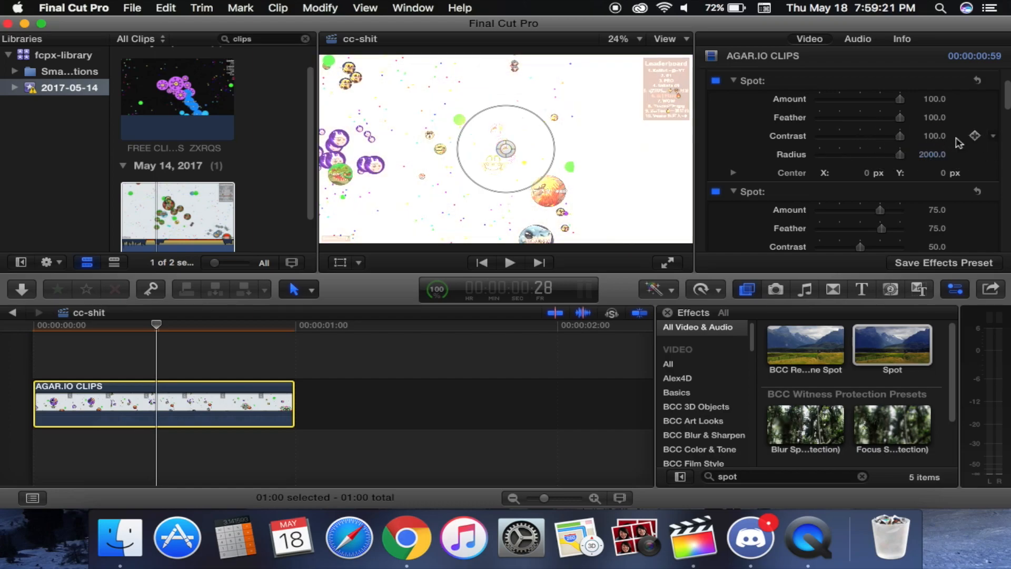
{"action": "scroll", "scroll_direction": "down", "scroll_amount": 3}
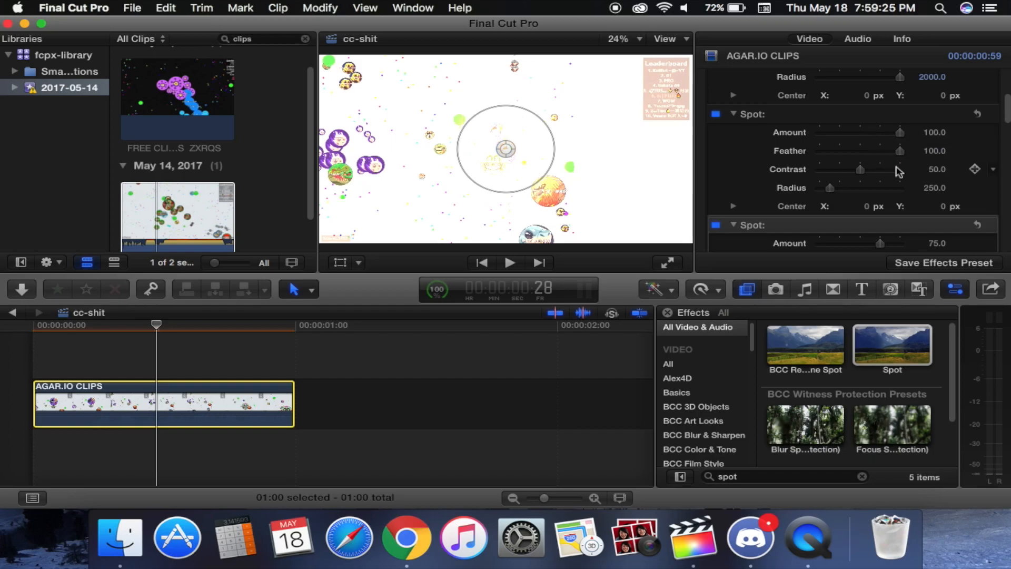
{"action": "left_click_drag", "start_coordinate": [859, 169], "coordinate": [886, 169]}
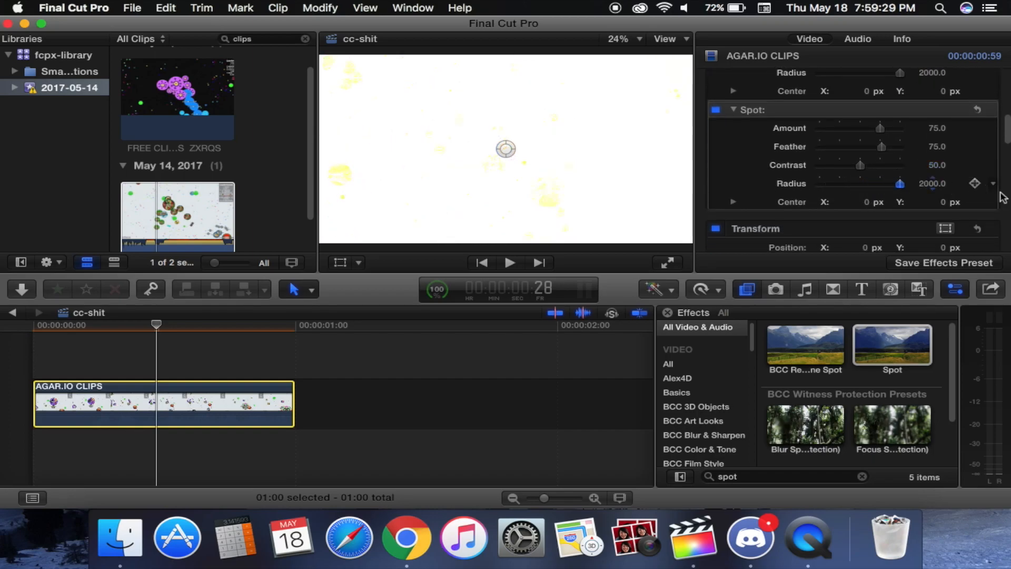
{"action": "left_click_drag", "start_coordinate": [861, 164], "coordinate": [899, 164]}
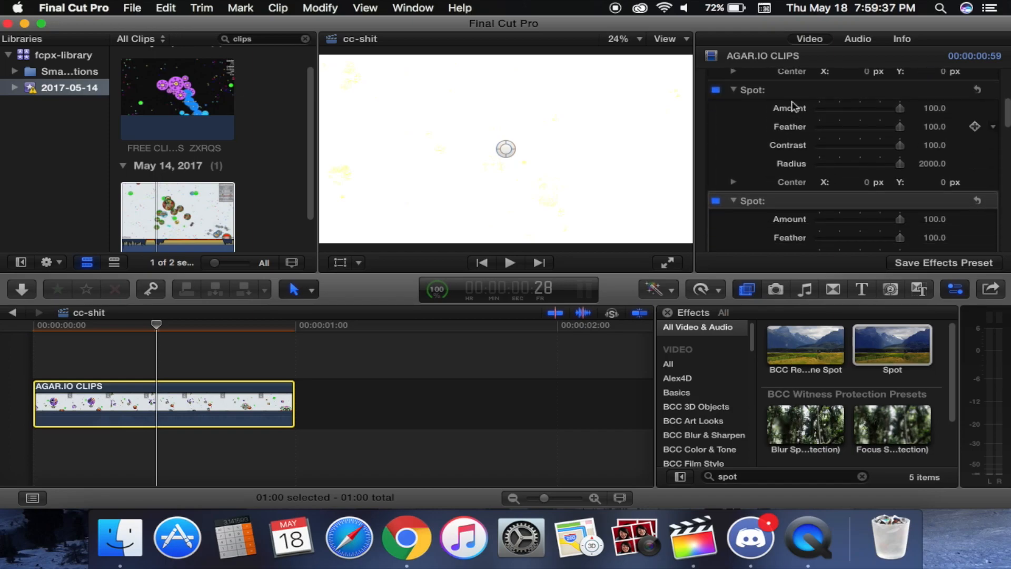
{"action": "scroll", "scroll_direction": "down", "scroll_amount": 3}
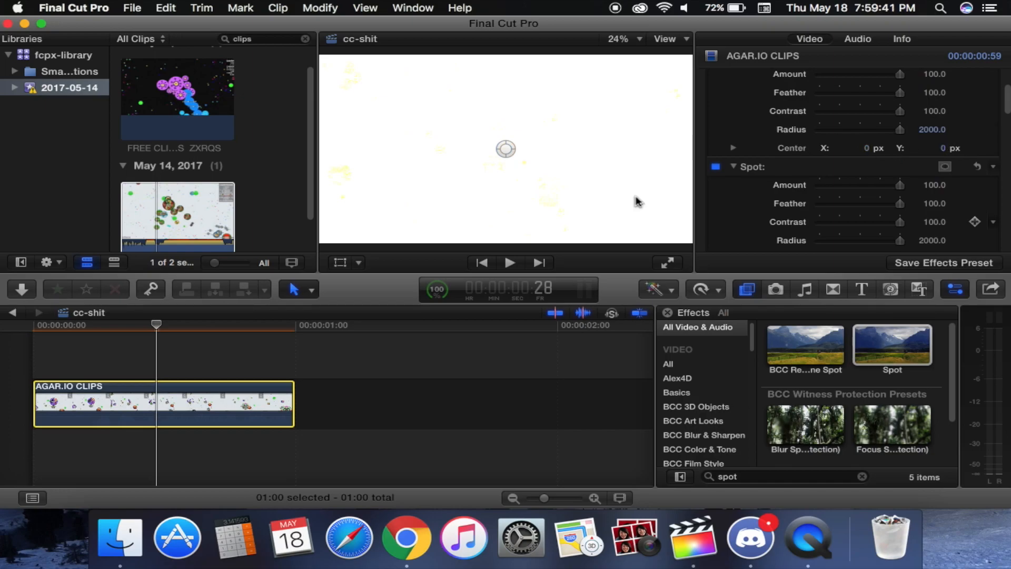
{"action": "mouse_move", "coordinate": [426, 191]}
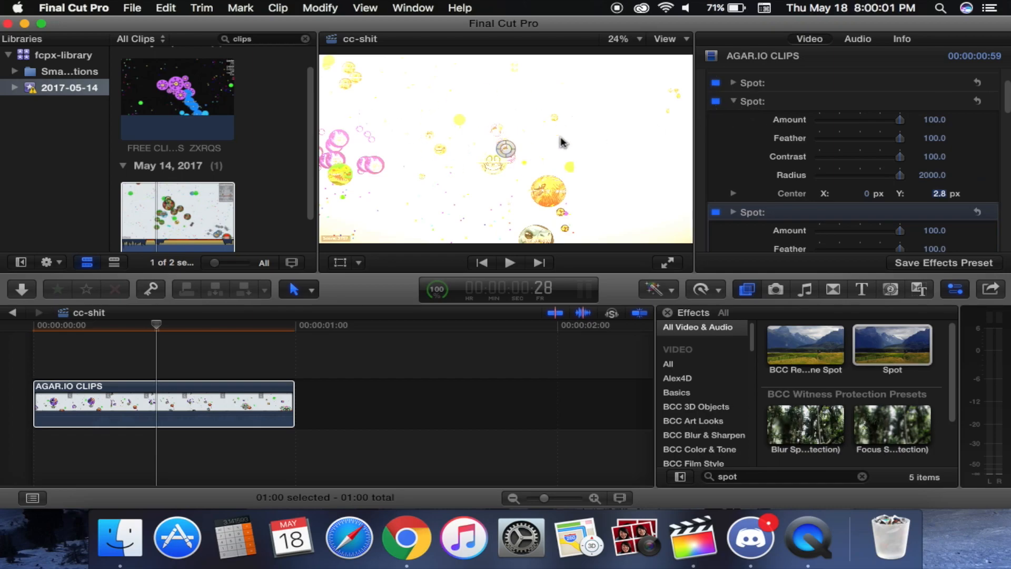
{"action": "mouse_move", "coordinate": [657, 150]}
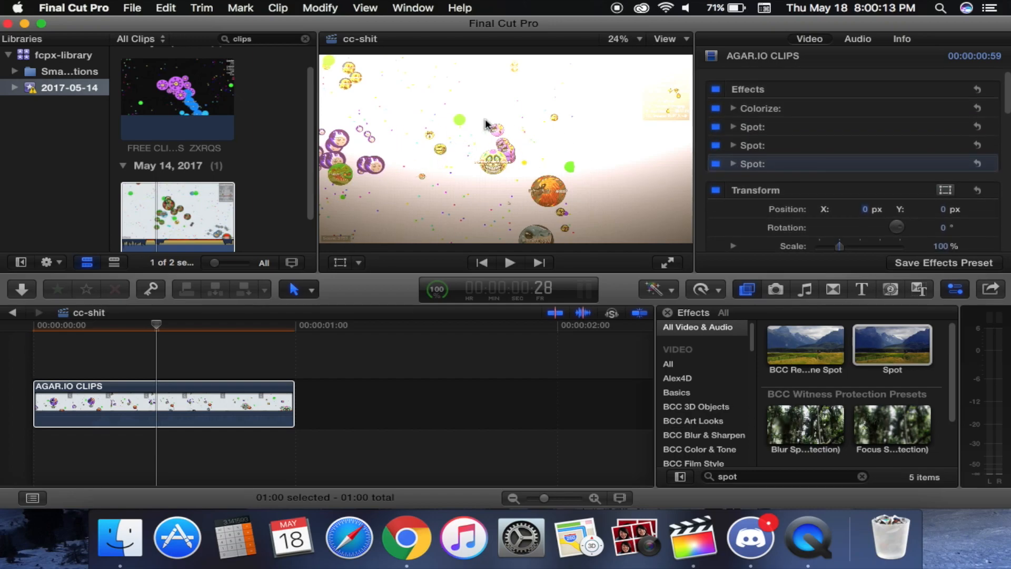
{"action": "mouse_move", "coordinate": [434, 151]}
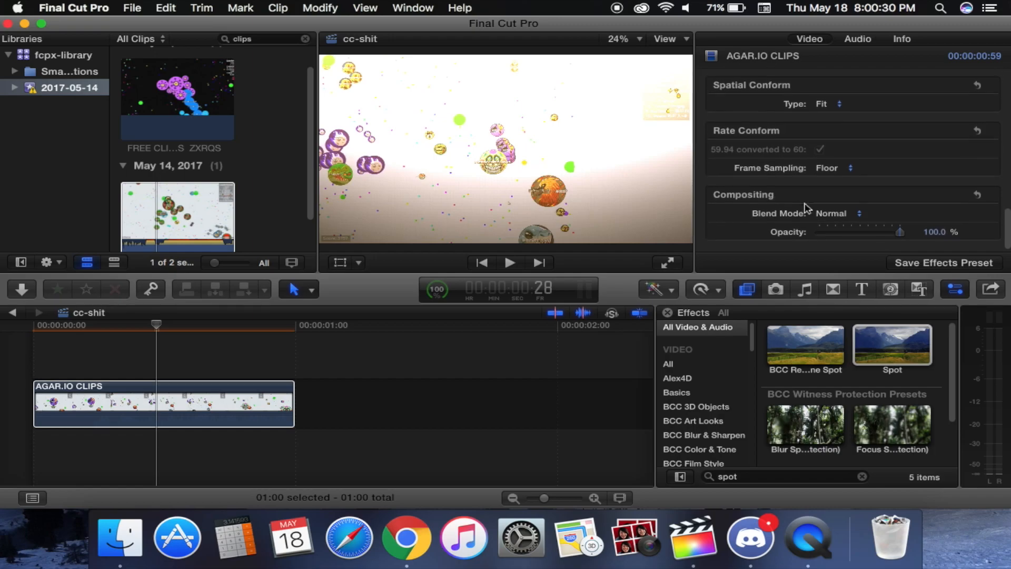
Open the Generators browser listing all 94 generators
{"action": "left_click", "coordinate": [832, 212]}
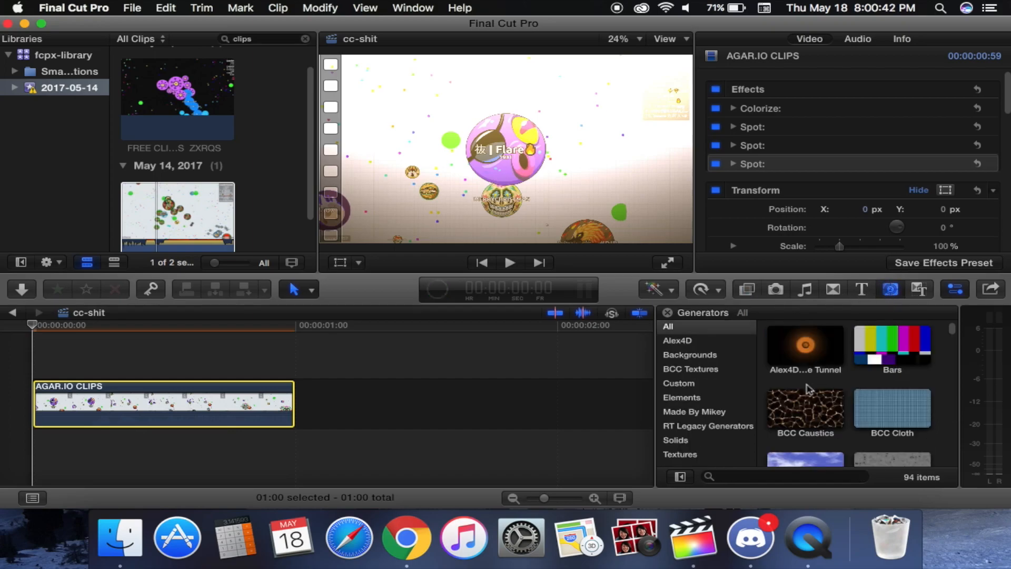
Add a Gradient generator under the clip, trim it to one second, and select it
{"action": "type", "text": "gradient"}
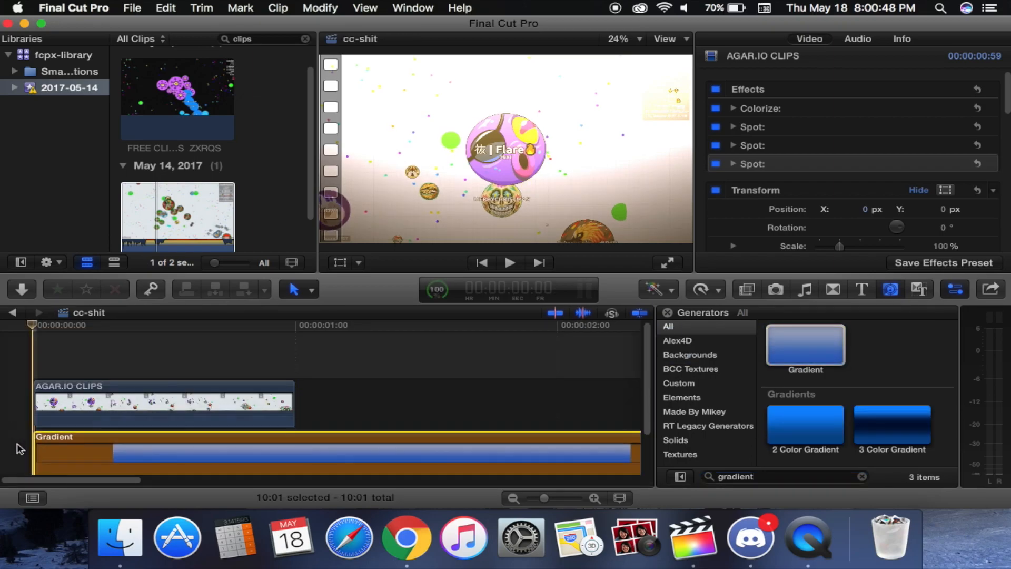
{"action": "left_click", "coordinate": [290, 454]}
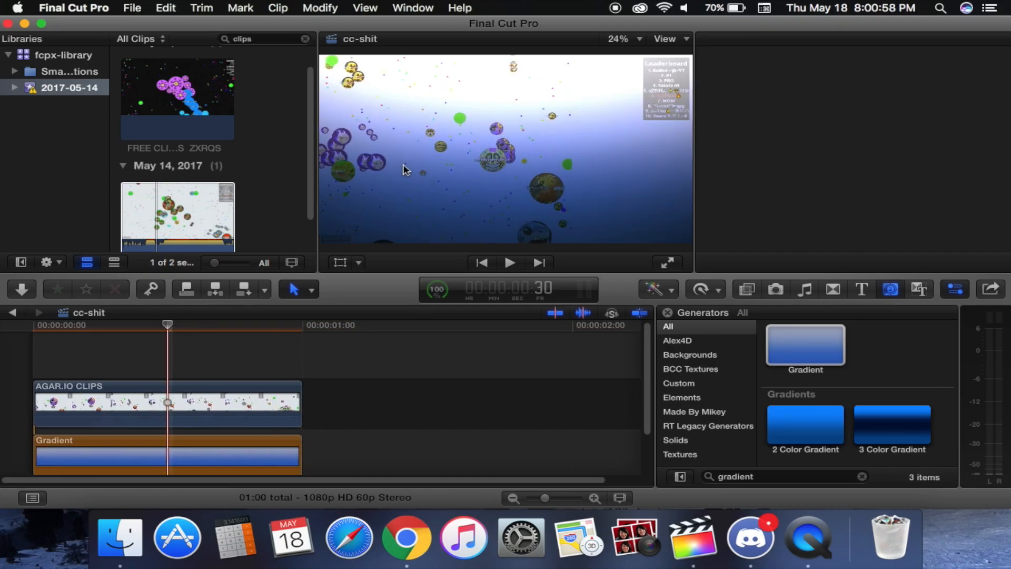
{"action": "left_click", "coordinate": [168, 403]}
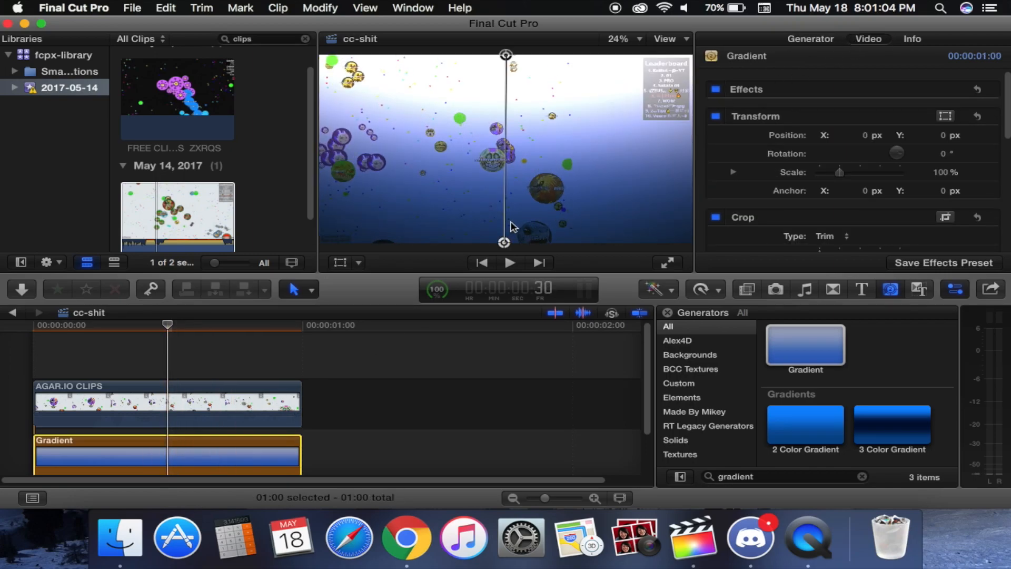
Make Gradient Color 1 light yellow by raising its red and green to full
{"action": "left_click", "coordinate": [810, 39]}
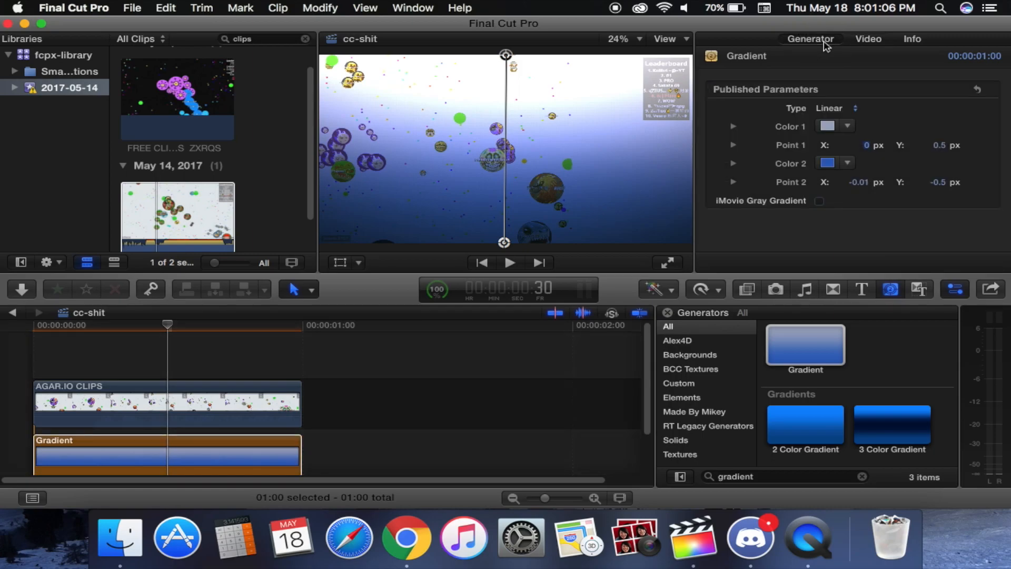
{"action": "left_click", "coordinate": [732, 127]}
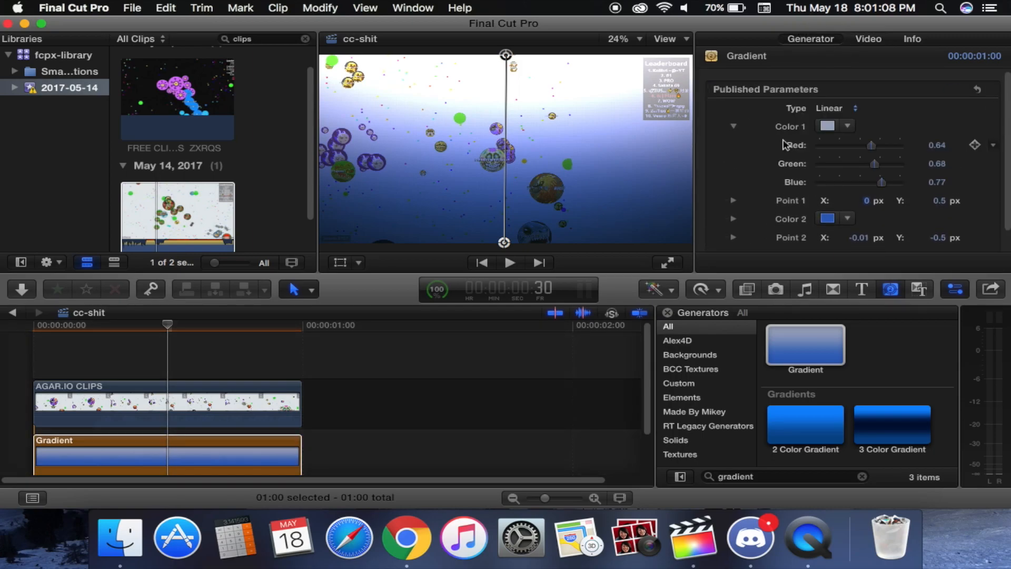
{"action": "left_click_drag", "start_coordinate": [872, 145], "coordinate": [899, 146]}
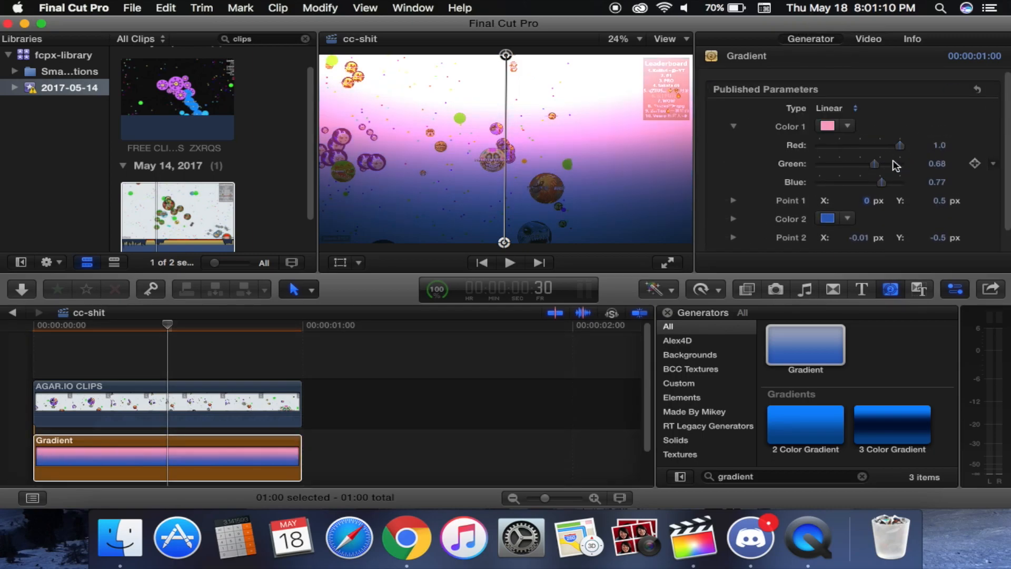
{"action": "left_click_drag", "start_coordinate": [875, 163], "coordinate": [900, 163]}
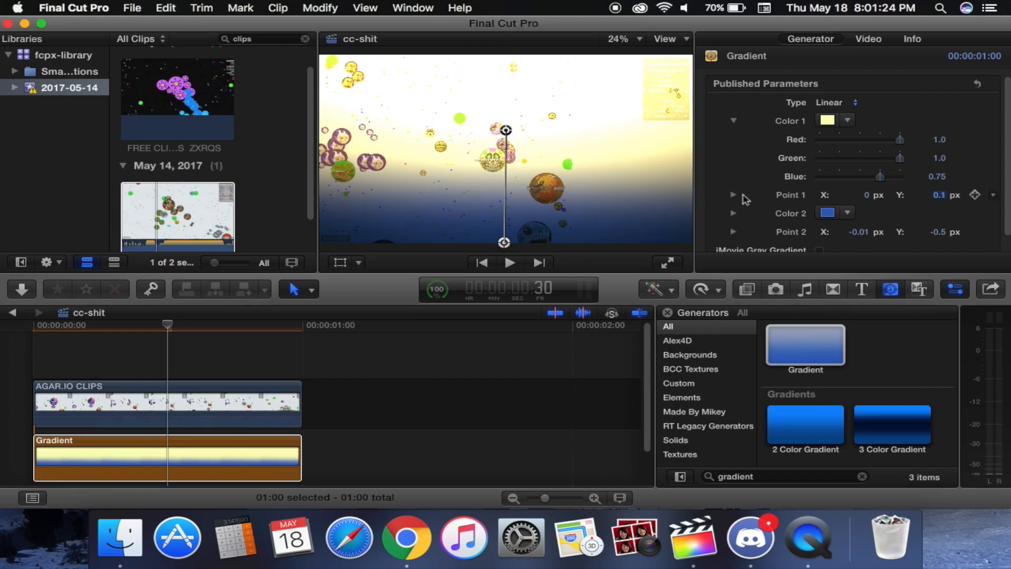
Set Gradient Color 2 to soft pink with channel values of 0.8
{"action": "left_click", "coordinate": [732, 203]}
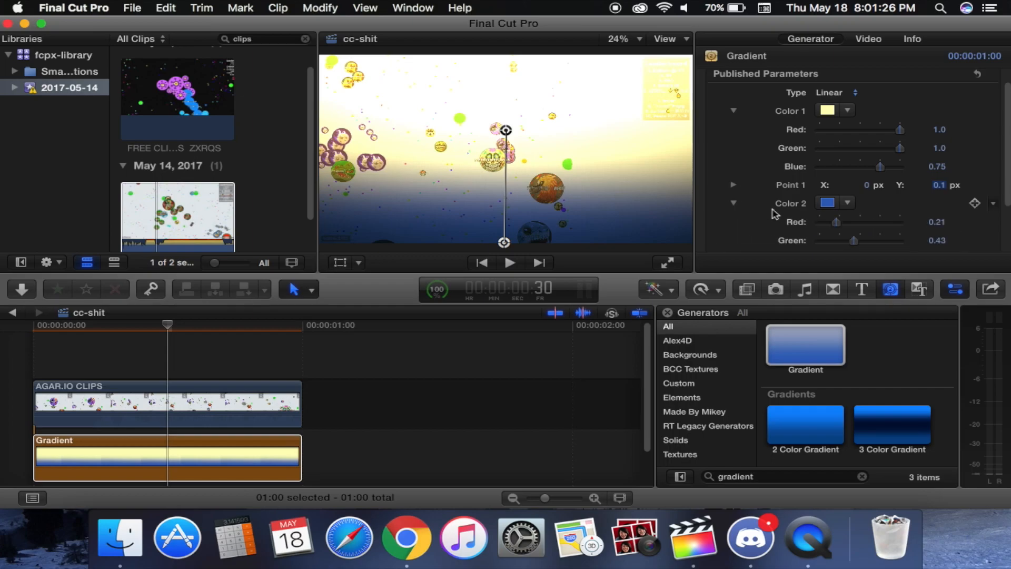
{"action": "scroll", "scroll_direction": "down", "scroll_amount": 3}
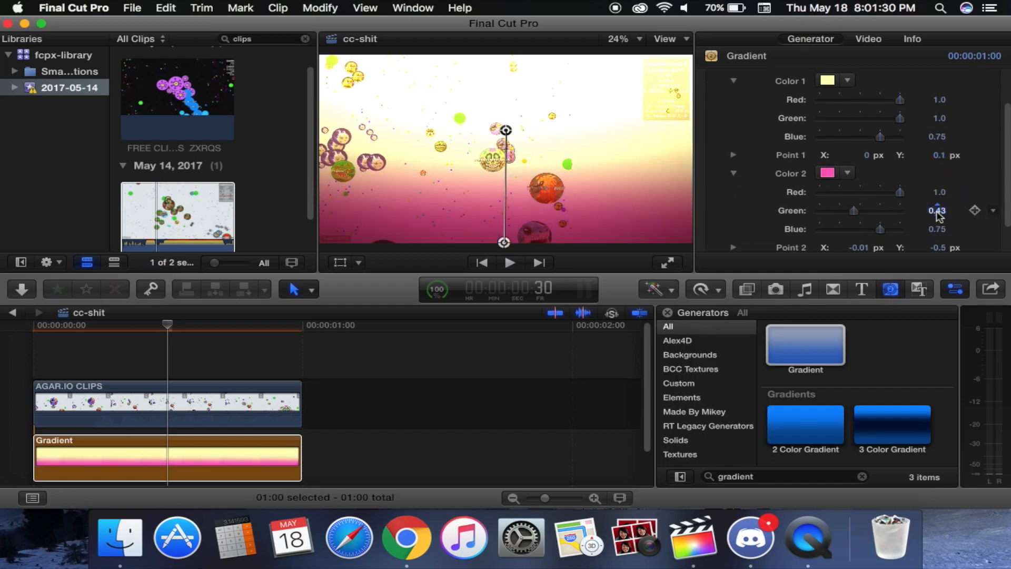
{"action": "type", "text": "0.8"}
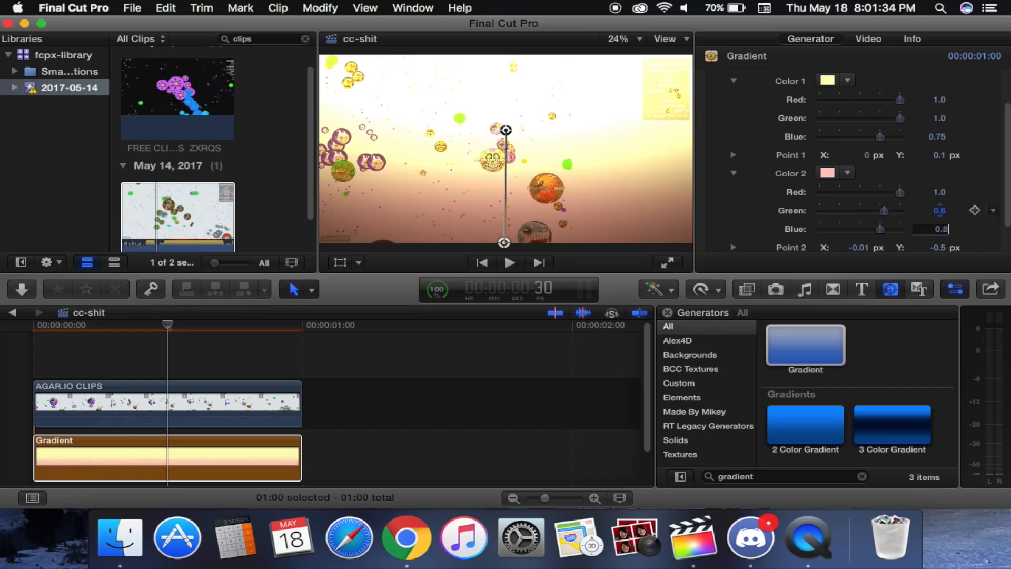
{"action": "scroll", "scroll_direction": "down", "scroll_amount": 3}
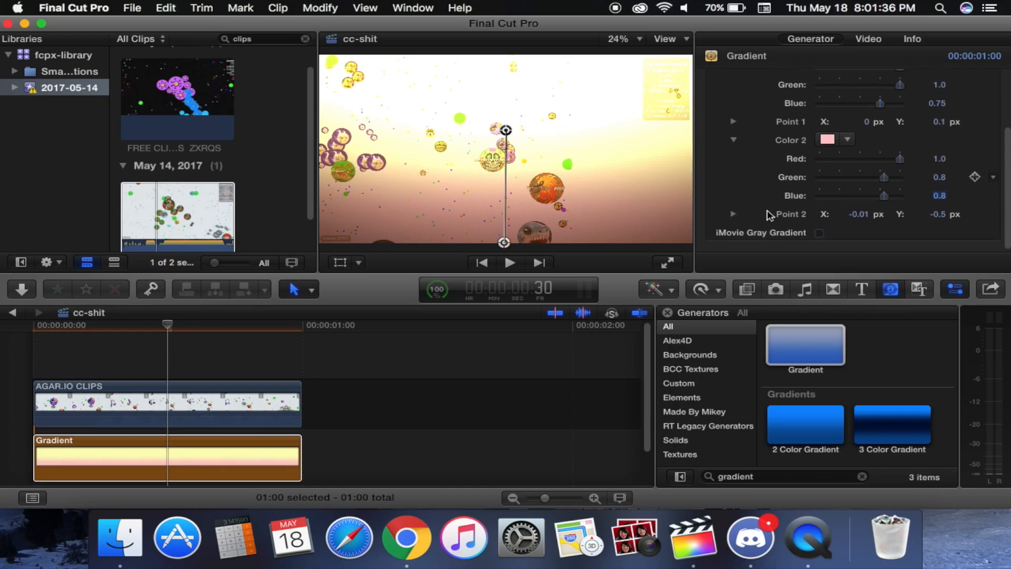
{"action": "left_click", "coordinate": [868, 39]}
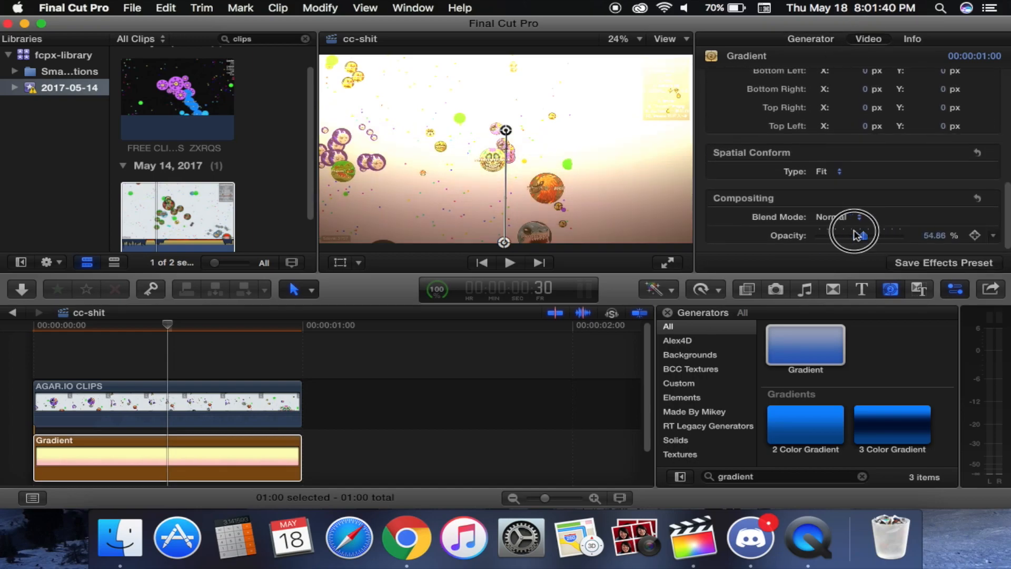
Adjust the gradient's opacity back and forth, settling at about 76%
{"action": "left_click_drag", "start_coordinate": [858, 236], "coordinate": [893, 238]}
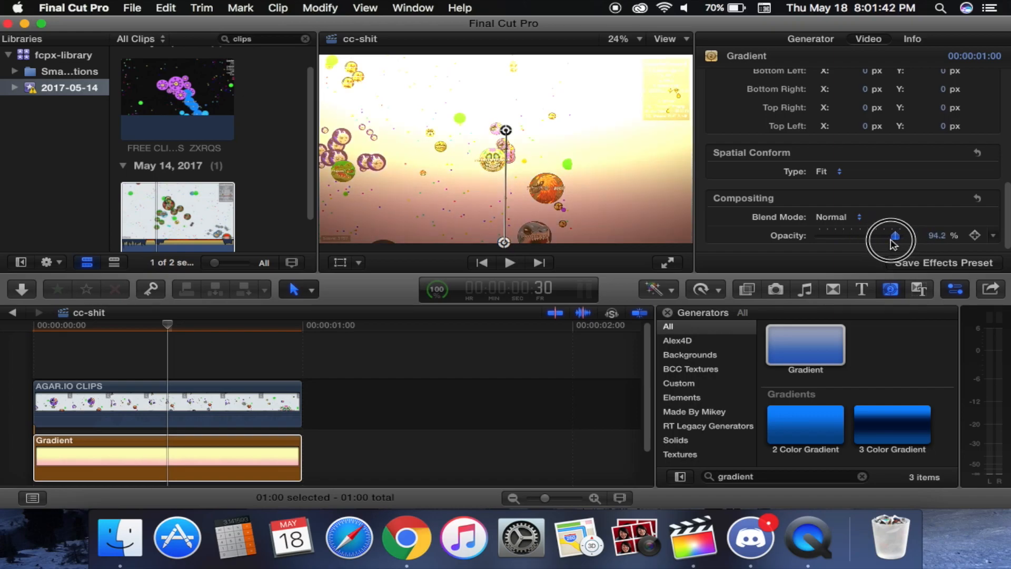
{"action": "left_click_drag", "start_coordinate": [893, 236], "coordinate": [879, 235]}
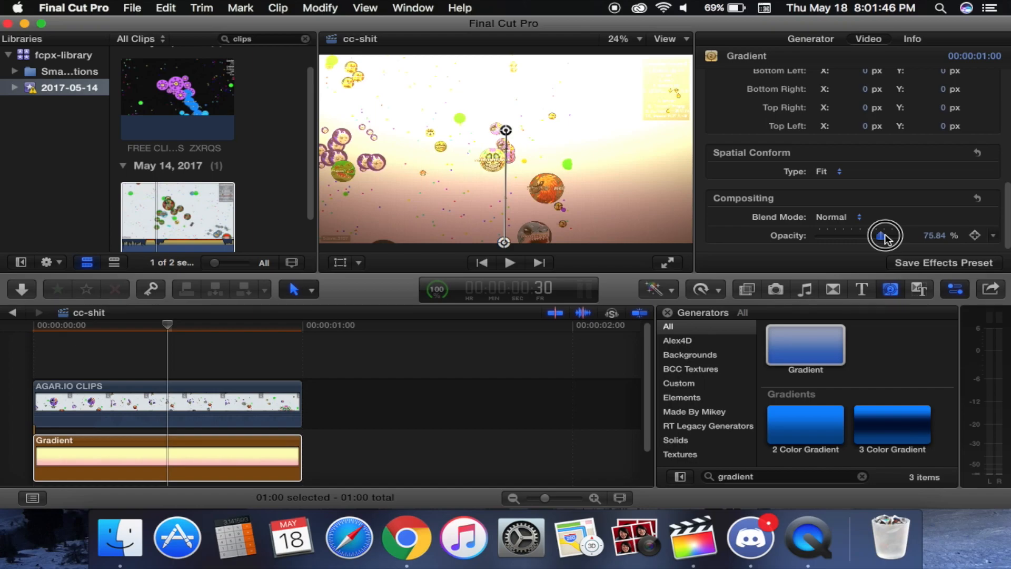
{"action": "left_click_drag", "start_coordinate": [885, 235], "coordinate": [899, 235]}
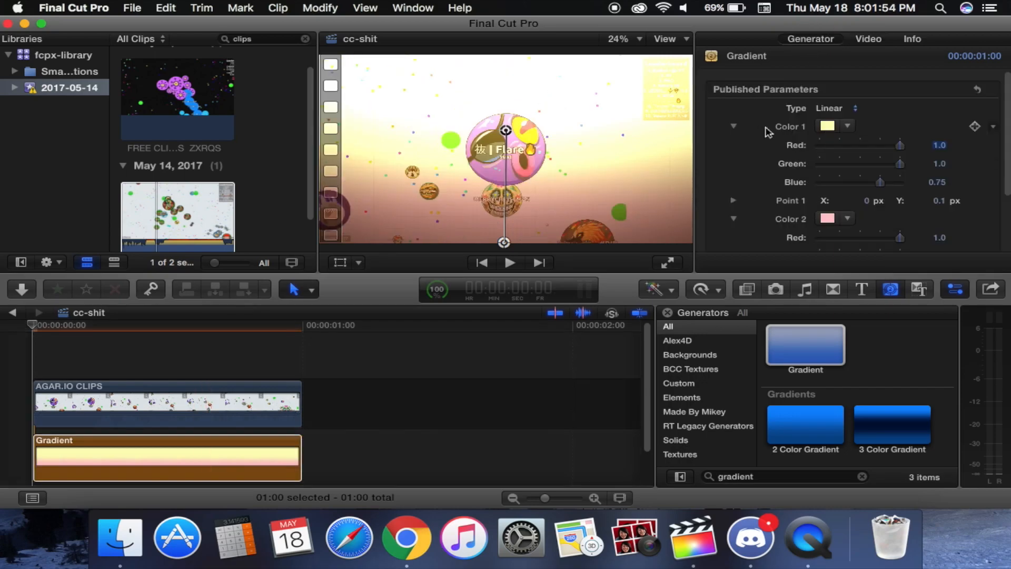
{"action": "left_click_drag", "start_coordinate": [880, 182], "coordinate": [900, 181]}
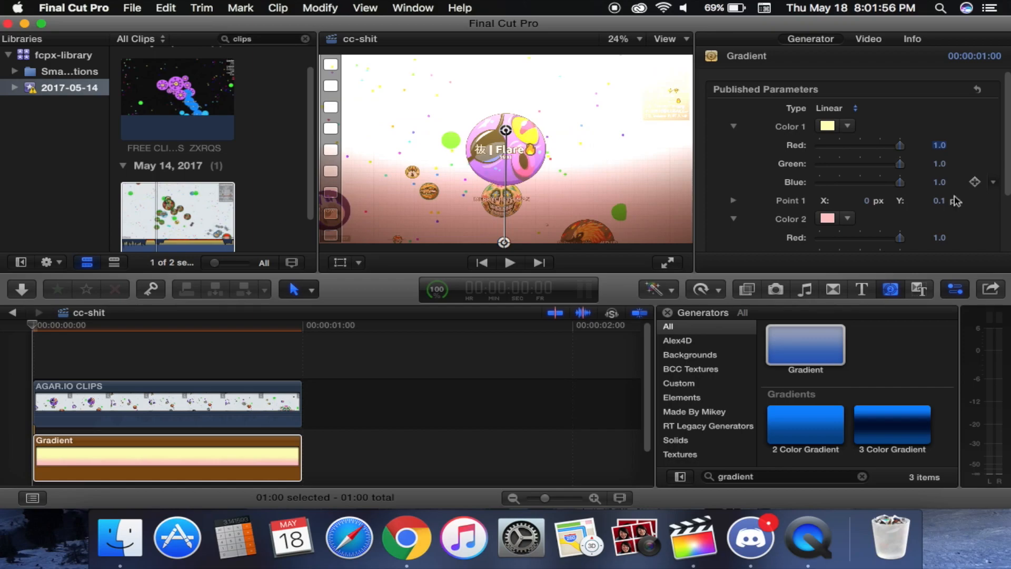
{"action": "scroll", "scroll_direction": "down", "scroll_amount": 3}
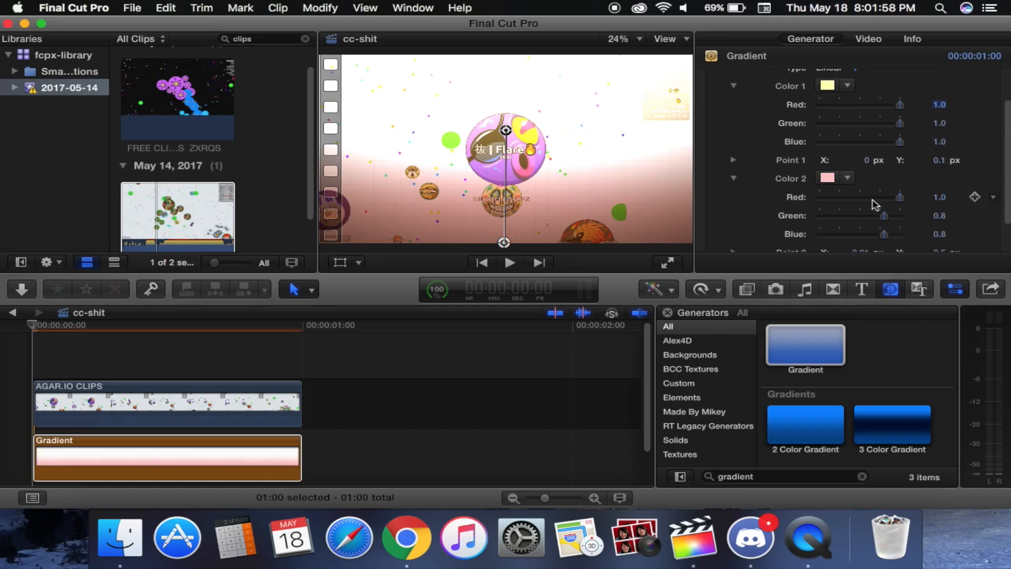
{"action": "left_click_drag", "start_coordinate": [899, 196], "coordinate": [864, 197]}
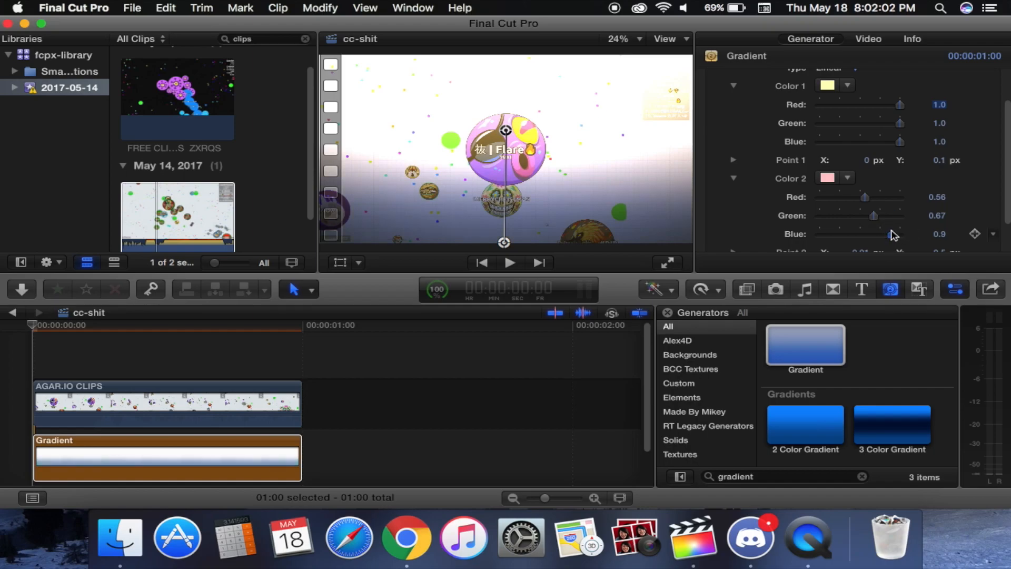
{"action": "mouse_move", "coordinate": [451, 189]}
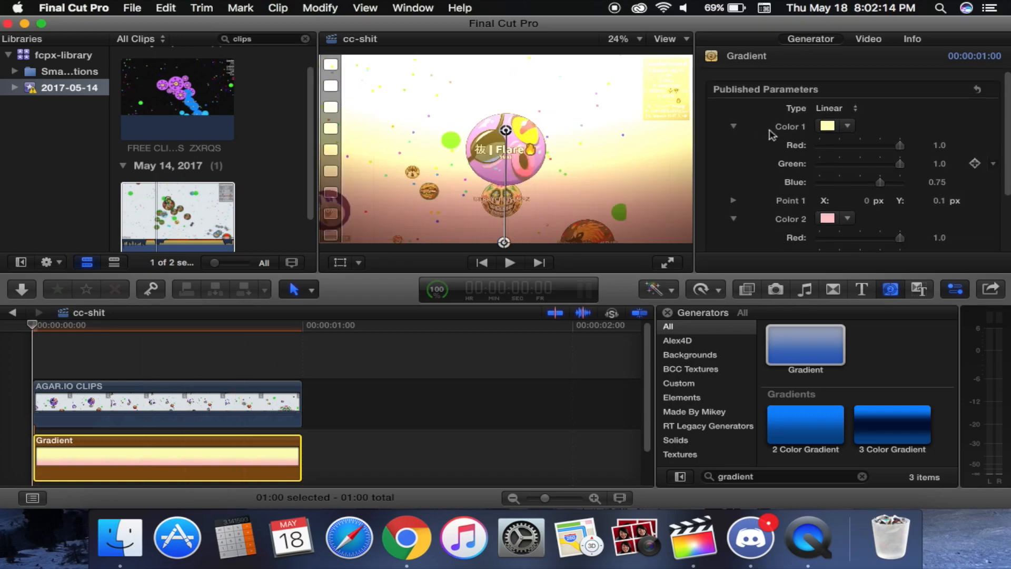
{"action": "left_click", "coordinate": [868, 38]}
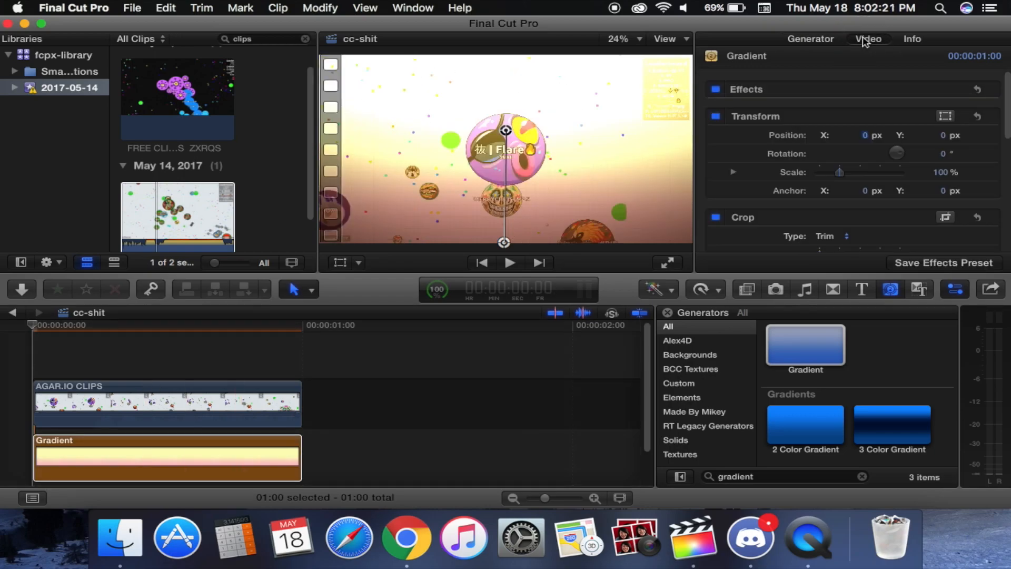